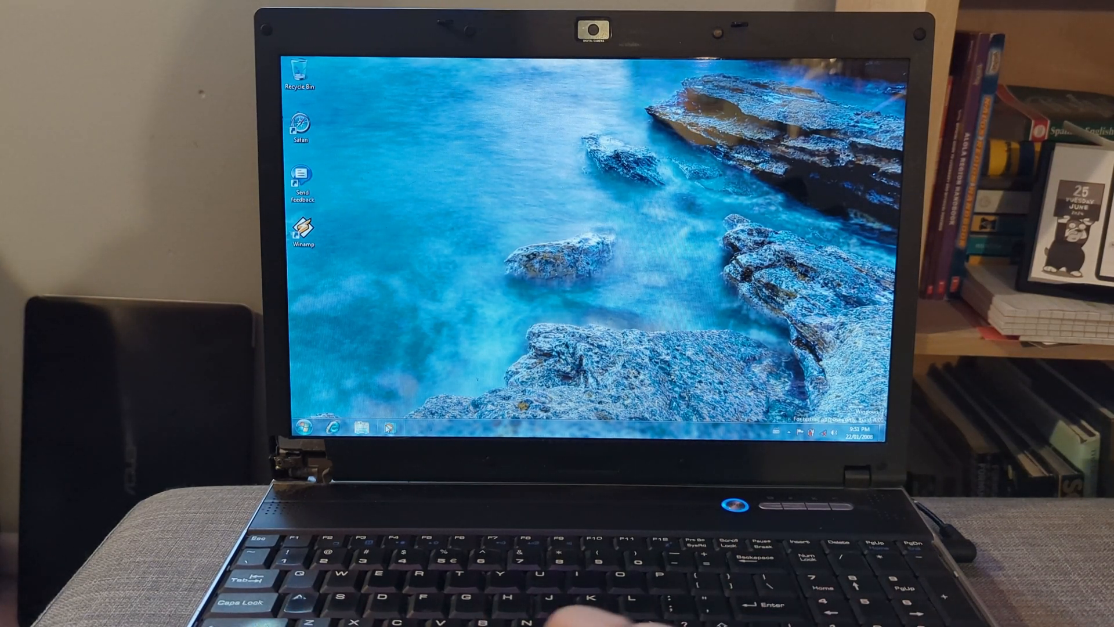
Step: Expand the Start menu's All Programs list, showing Safari, Windows Update and Microsoft Office
click(292, 427)
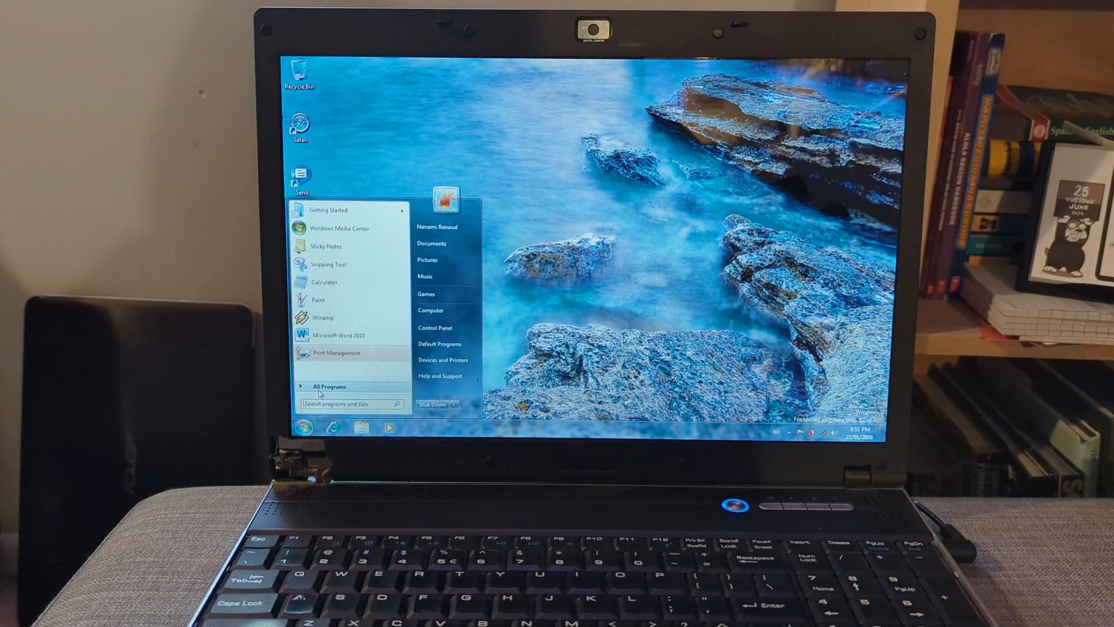
click(330, 386)
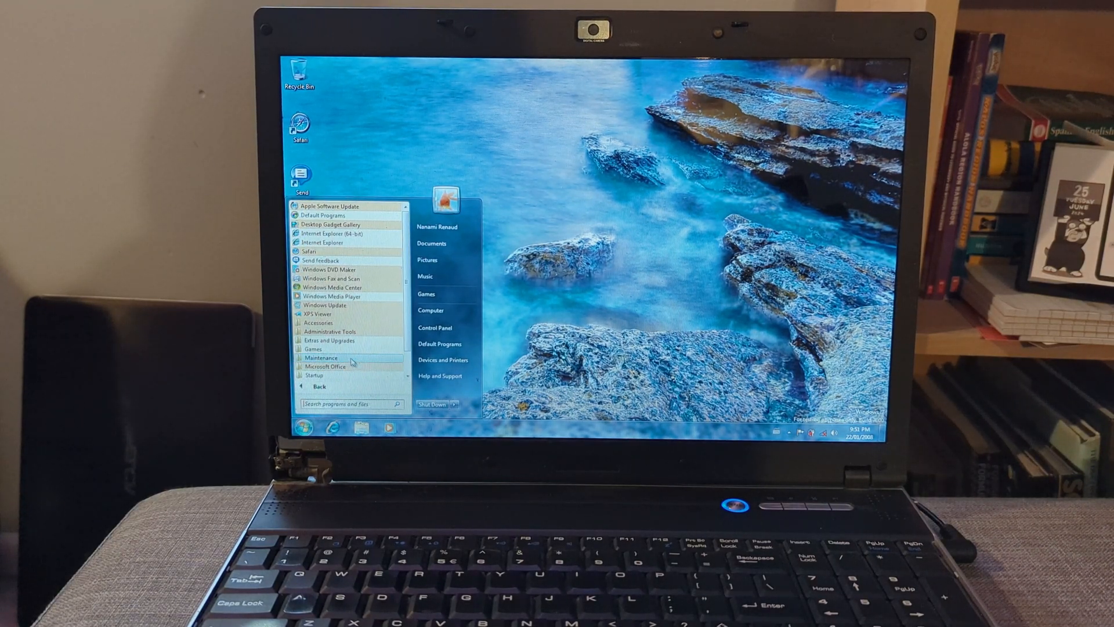